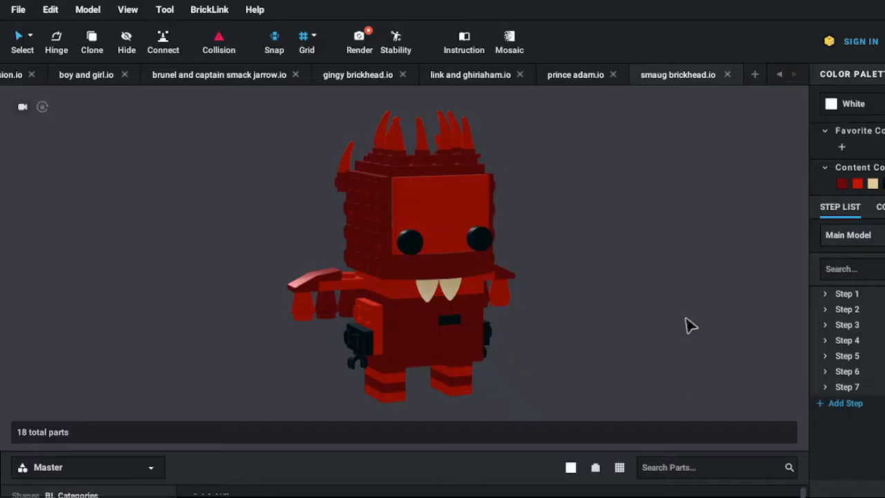
mouse_move(634, 288)
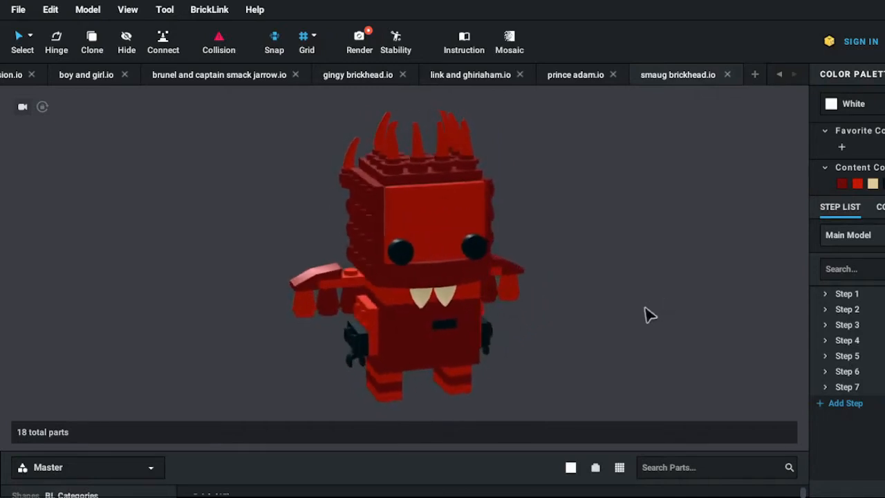
Step: Orbit the red Smaug dragon to view its side and zoom in on its legs
drag(408, 263, 470, 269)
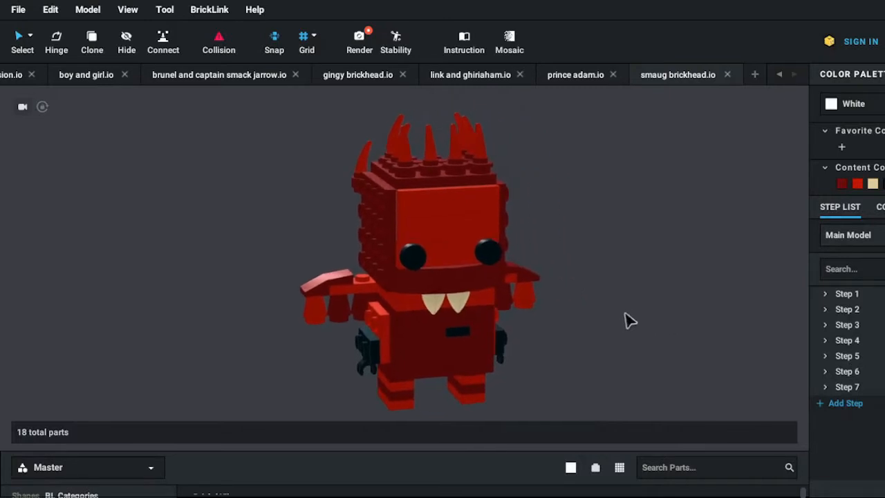
mouse_move(556, 295)
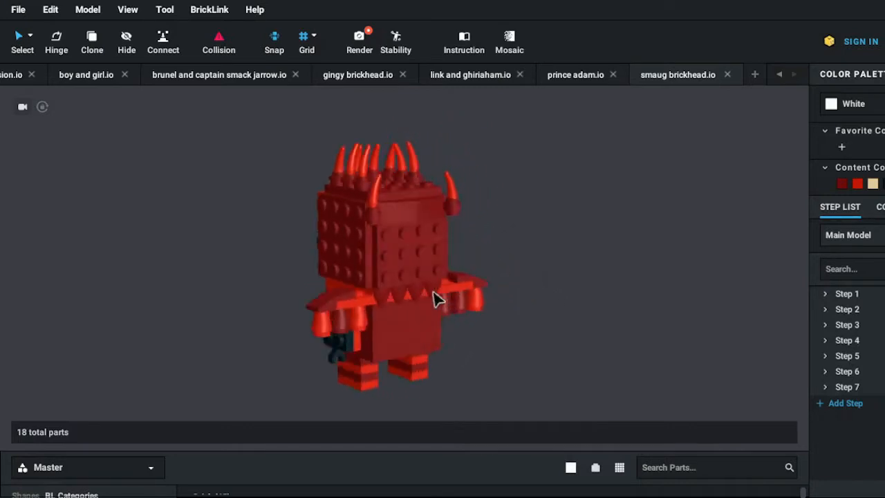
drag(435, 299, 495, 285)
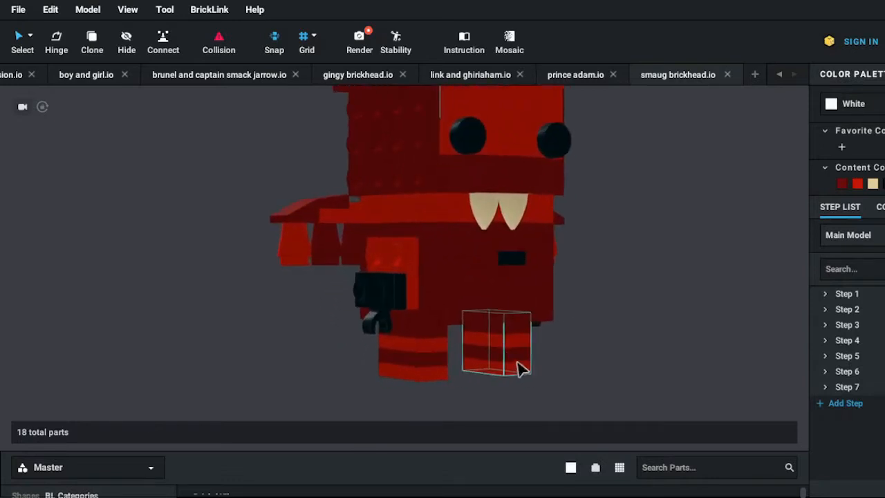
drag(514, 371, 481, 229)
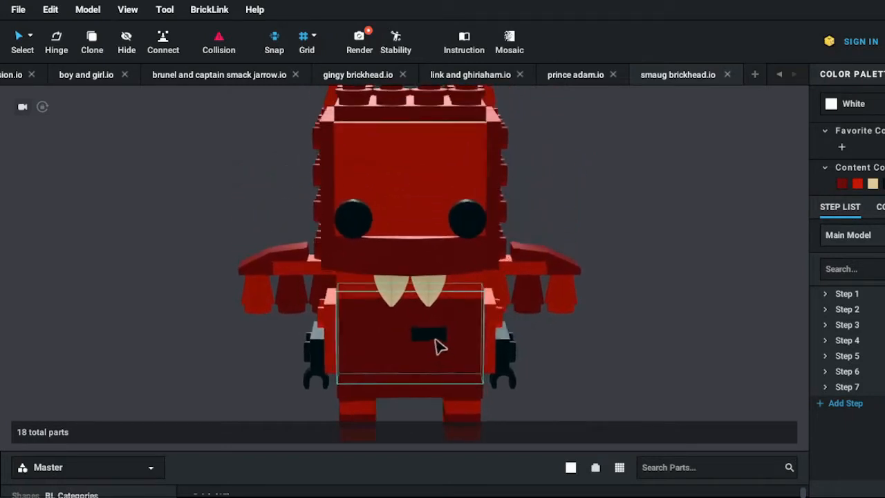
Step: Swing round the dragon's body, face, back of head and spiked head from above
drag(440, 346, 371, 343)
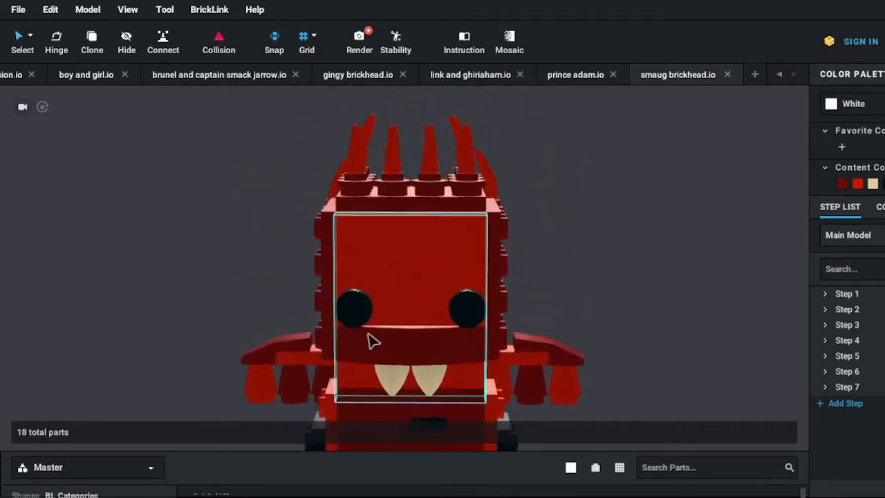
drag(373, 343, 501, 325)
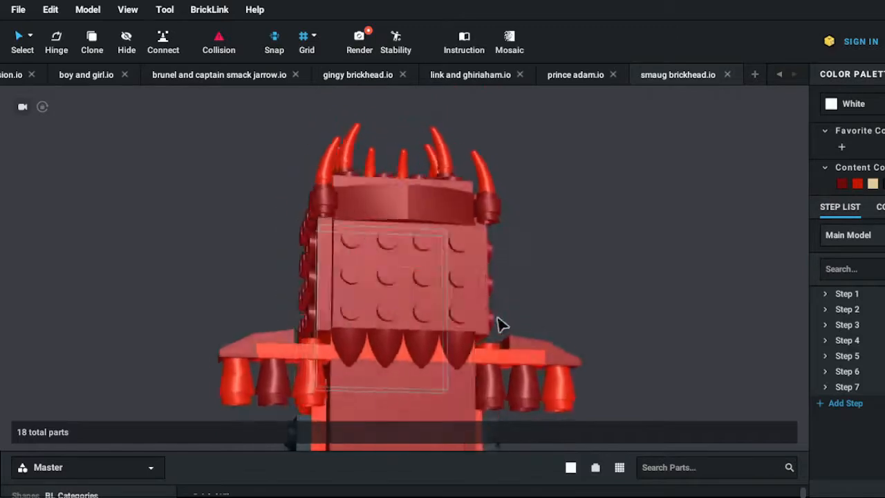
drag(500, 325, 625, 329)
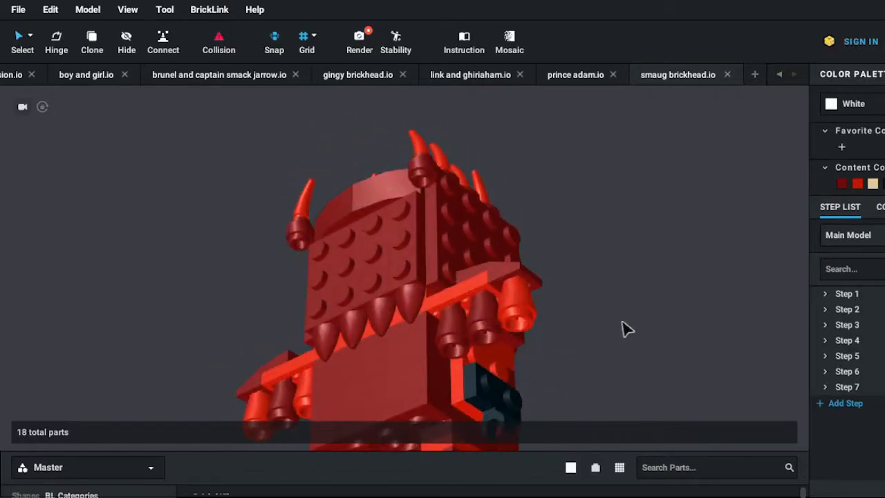
drag(624, 329, 518, 365)
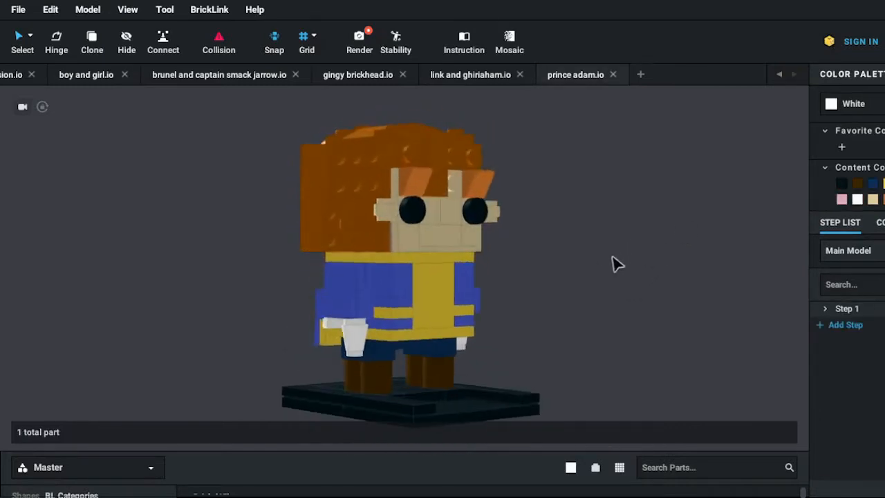
drag(615, 263, 538, 271)
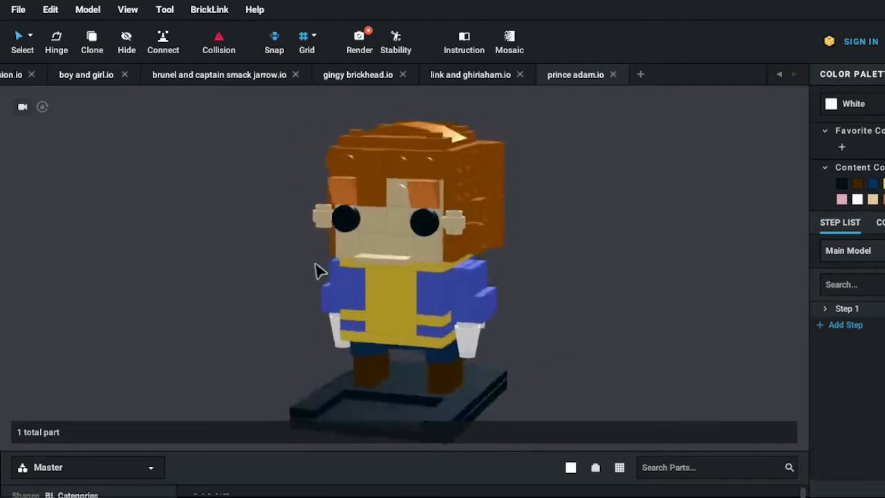
drag(321, 269, 380, 275)
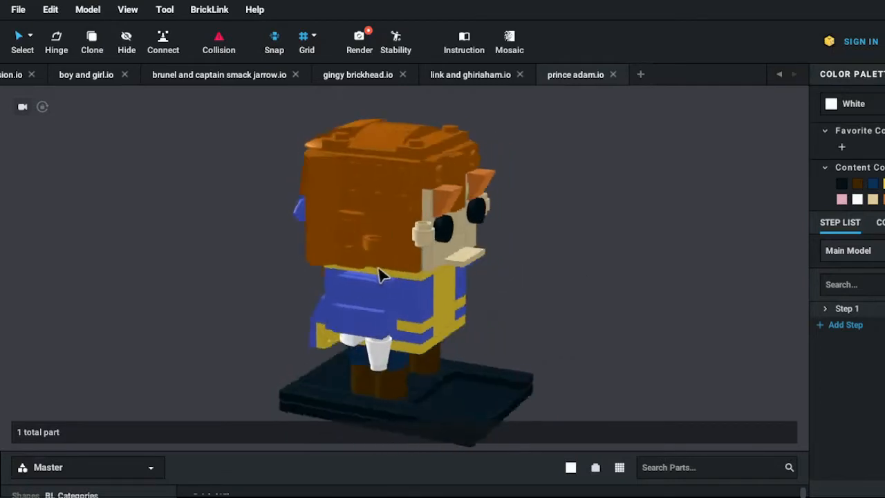
drag(385, 274, 362, 256)
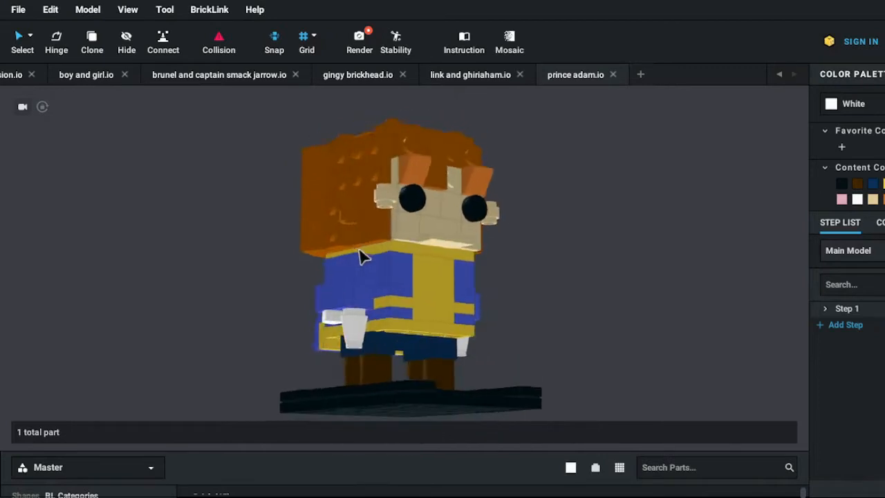
drag(363, 256, 307, 273)
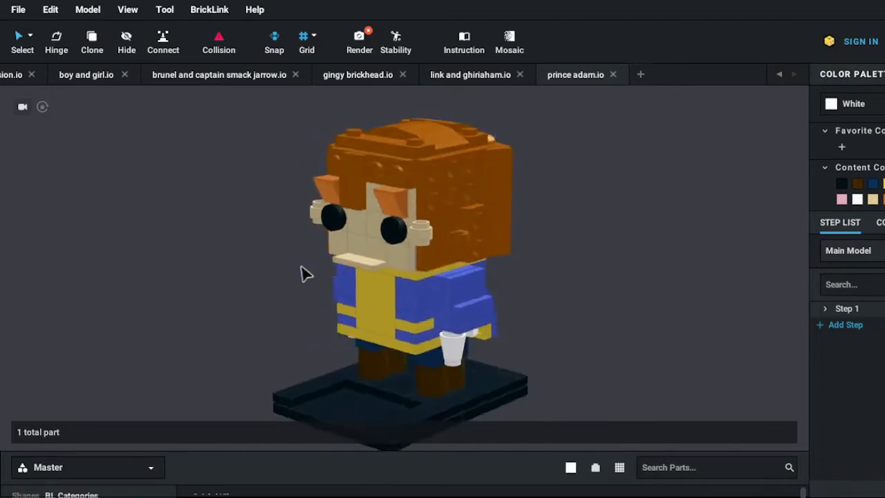
drag(307, 273, 357, 273)
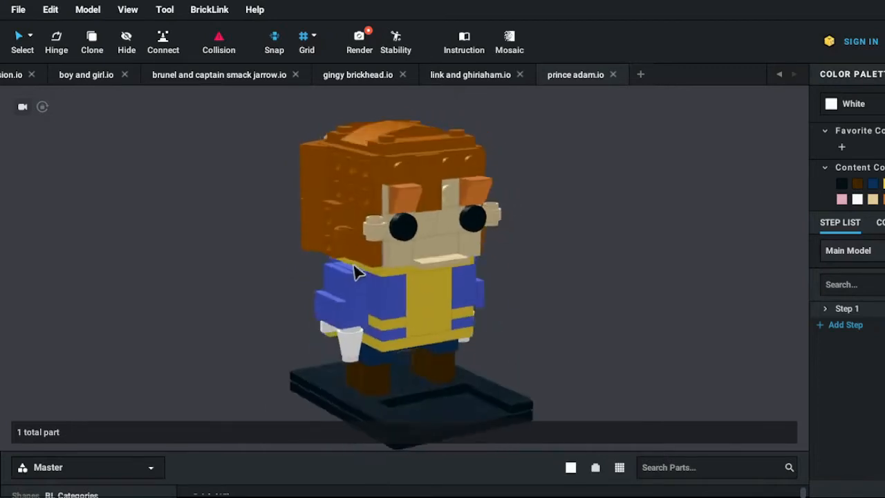
drag(387, 262, 353, 277)
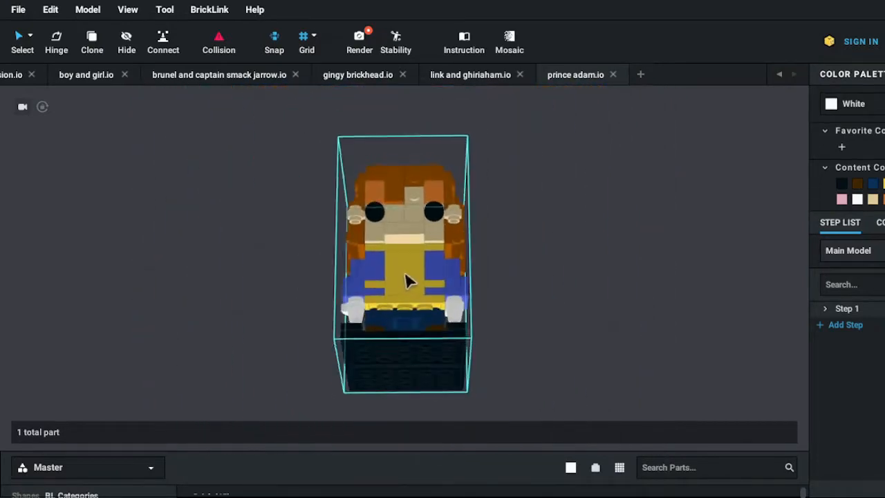
drag(403, 276, 428, 307)
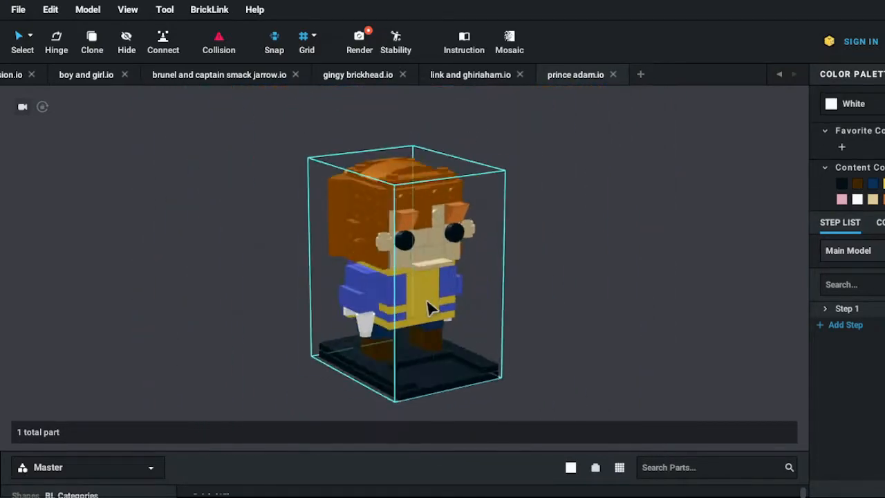
drag(429, 307, 385, 301)
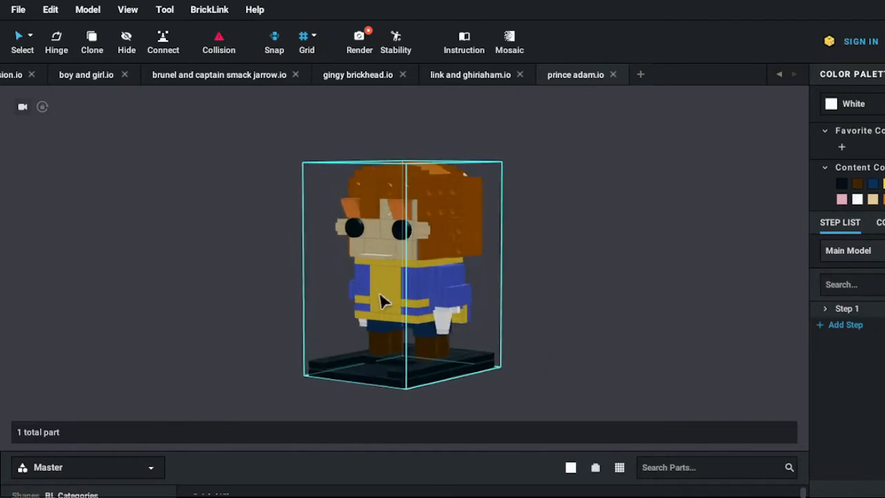
drag(385, 301, 307, 297)
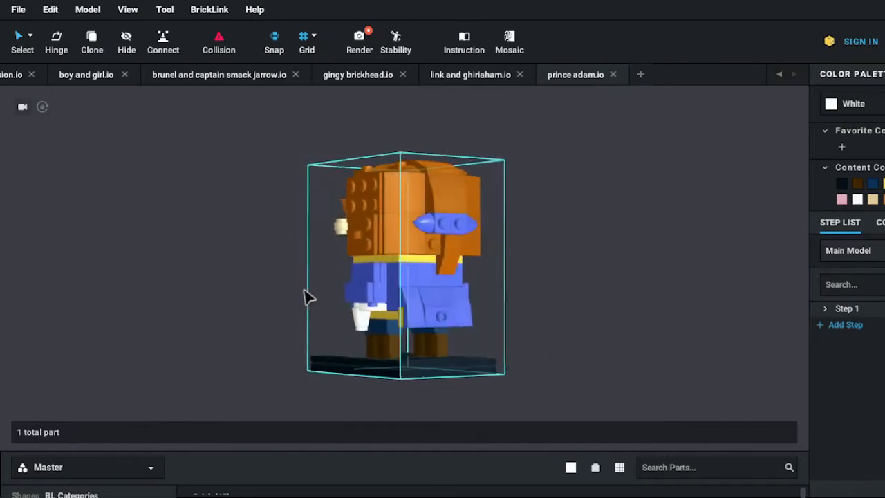
drag(307, 297, 426, 311)
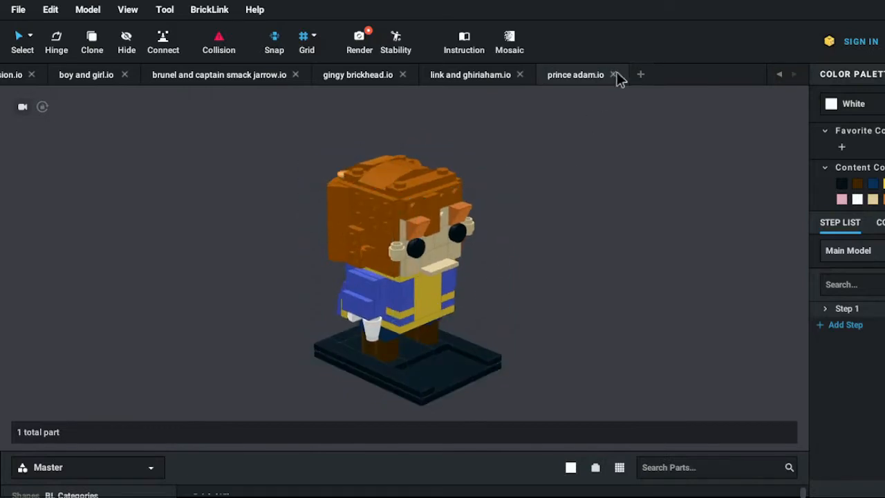
click(614, 75)
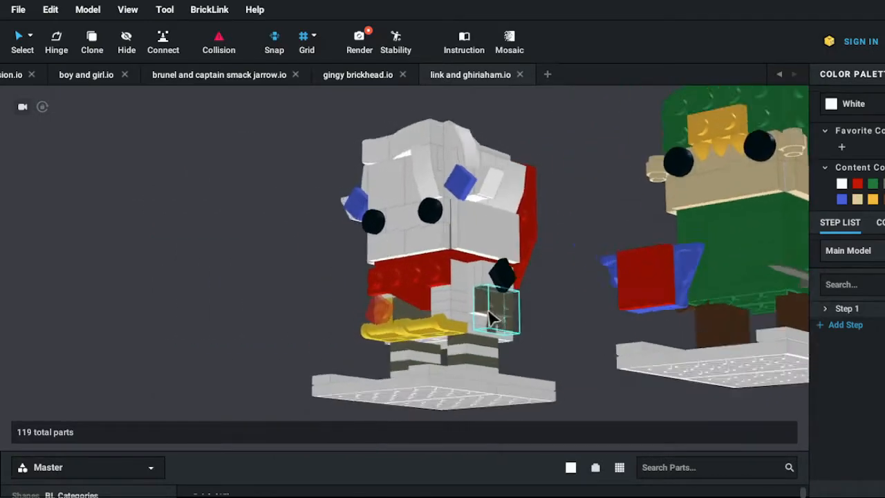
drag(490, 318, 566, 318)
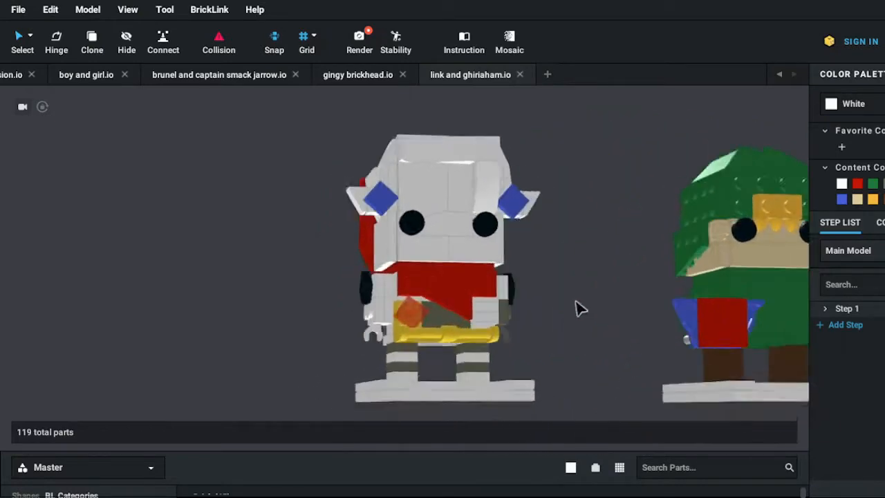
drag(581, 307, 435, 357)
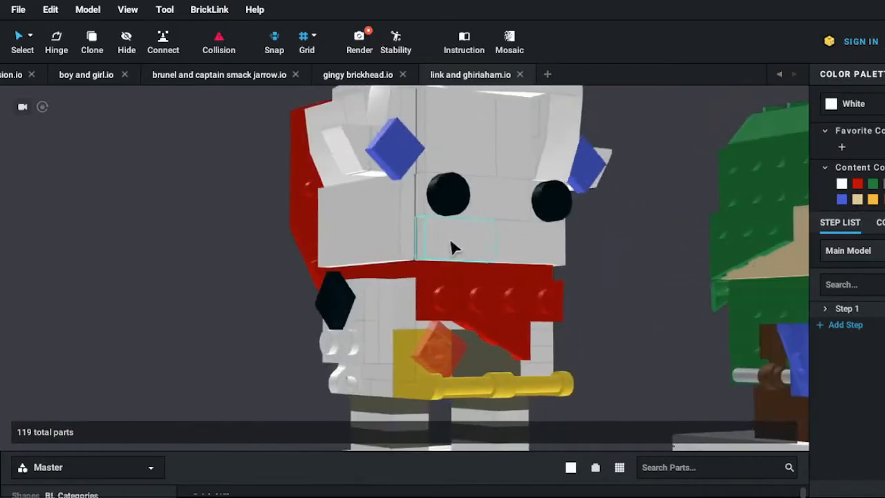
drag(454, 247, 398, 219)
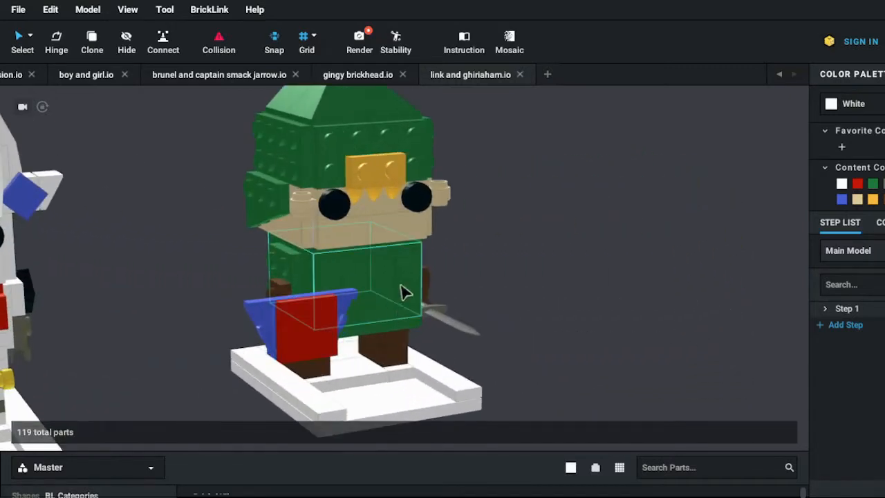
drag(401, 290, 587, 360)
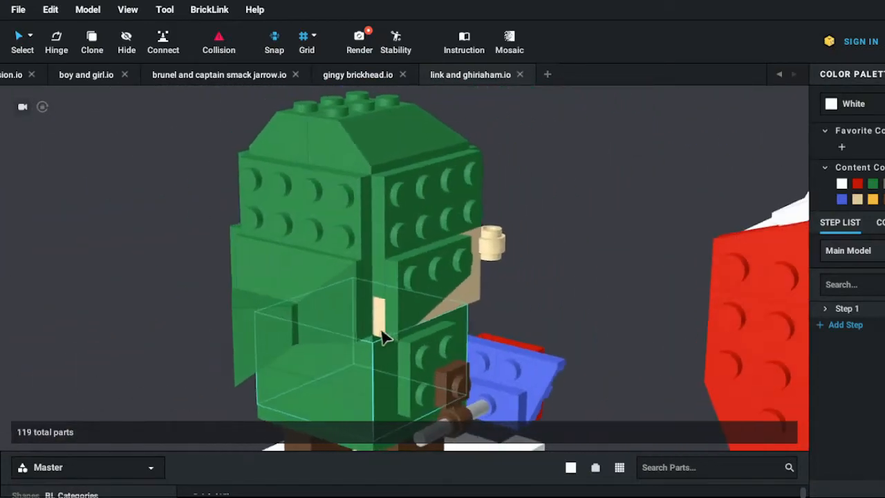
drag(384, 337, 293, 329)
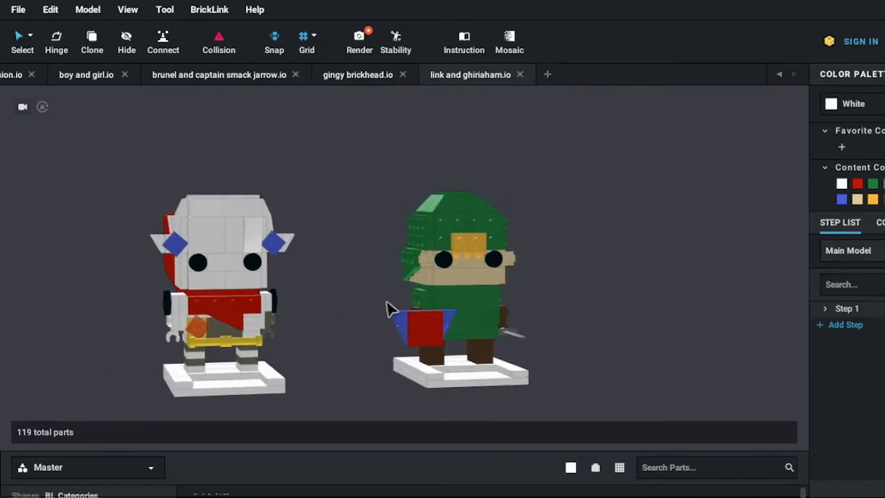
mouse_move(550, 145)
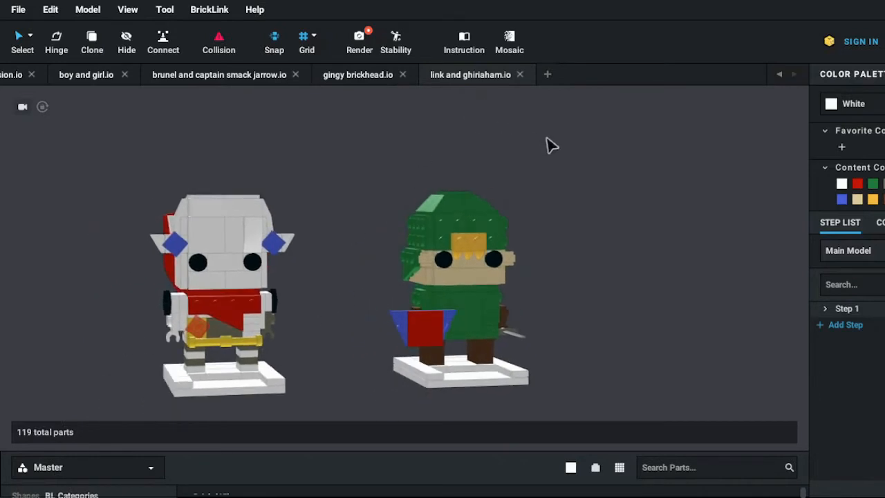
mouse_move(517, 76)
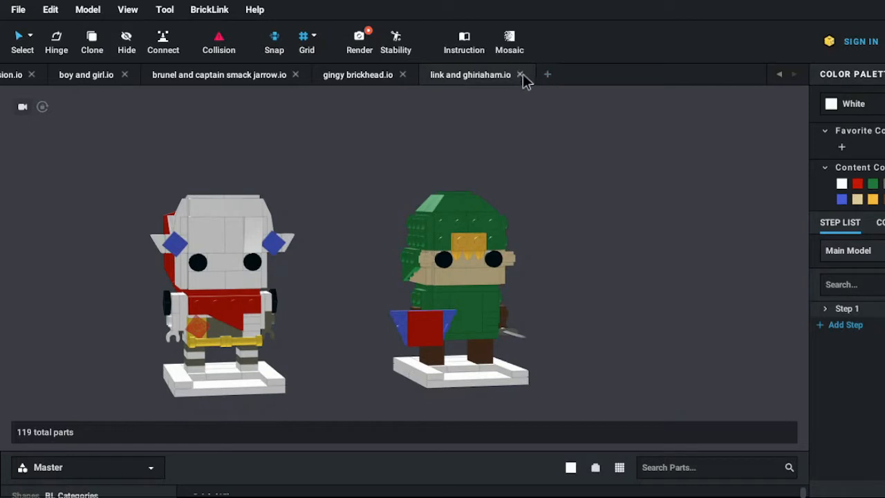
Step: Close the Link and Ghiraham model, then view the gingerbread figure's face and its mug side
click(520, 74)
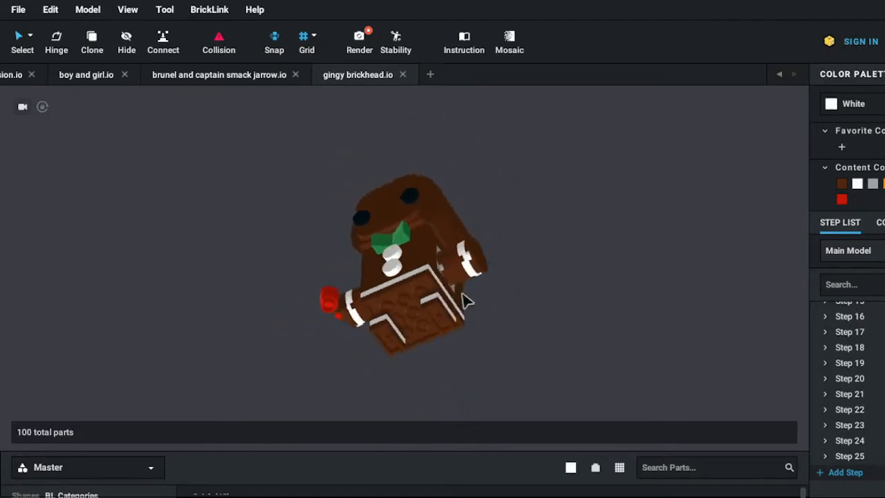
drag(467, 302, 398, 330)
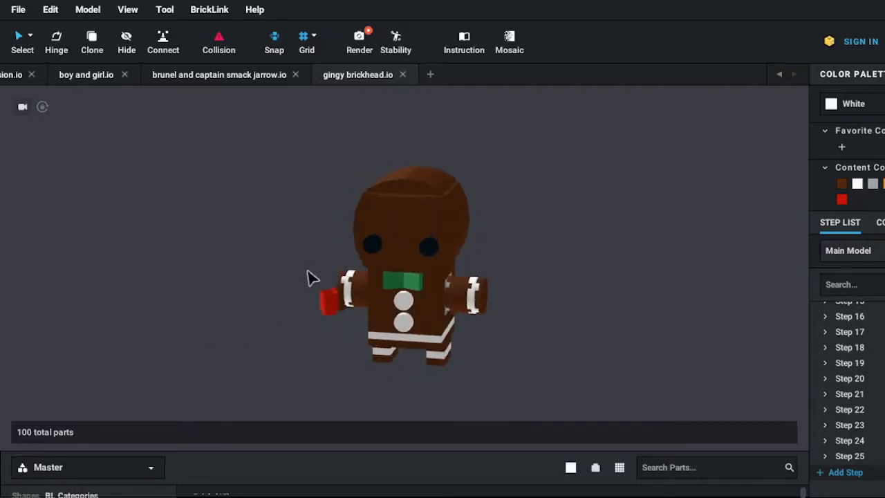
drag(408, 269, 360, 276)
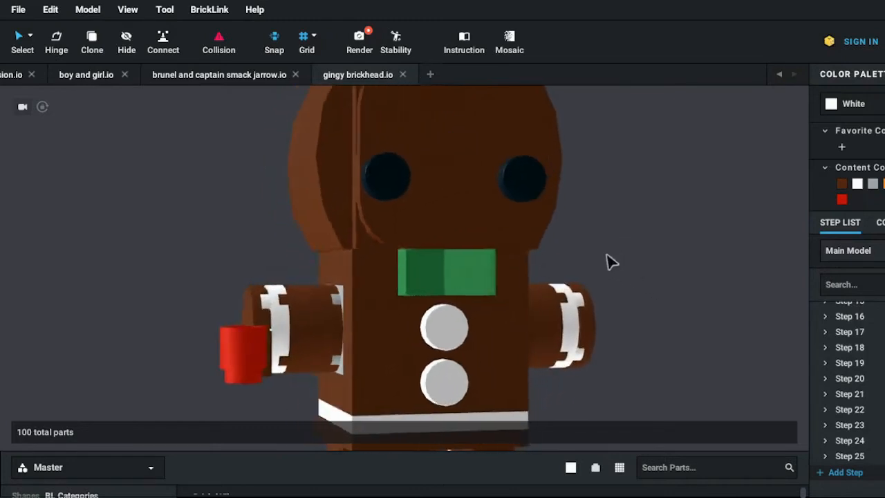
drag(611, 263, 541, 320)
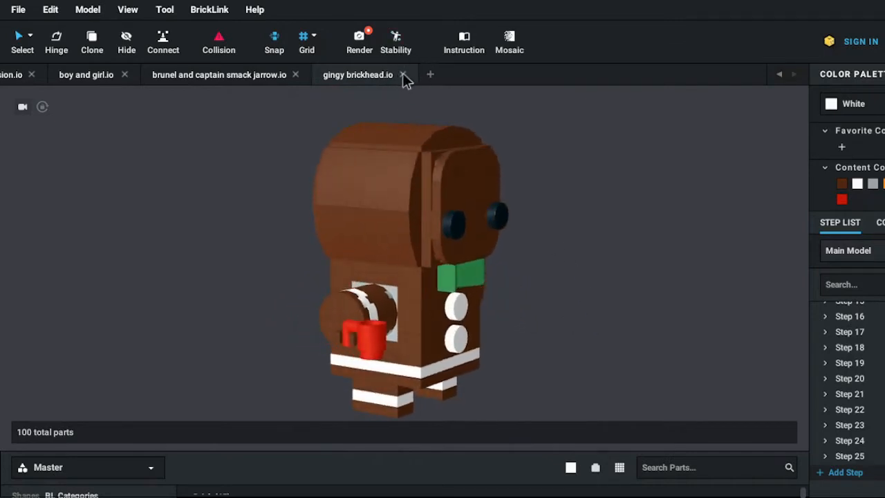
Step: Close the gingerbread model and look closely at the Brunel figure's face
click(403, 75)
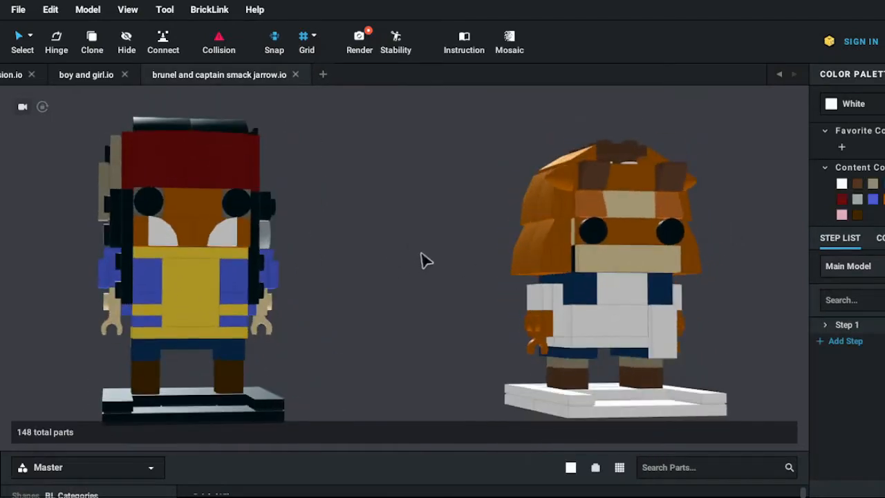
drag(426, 260, 390, 268)
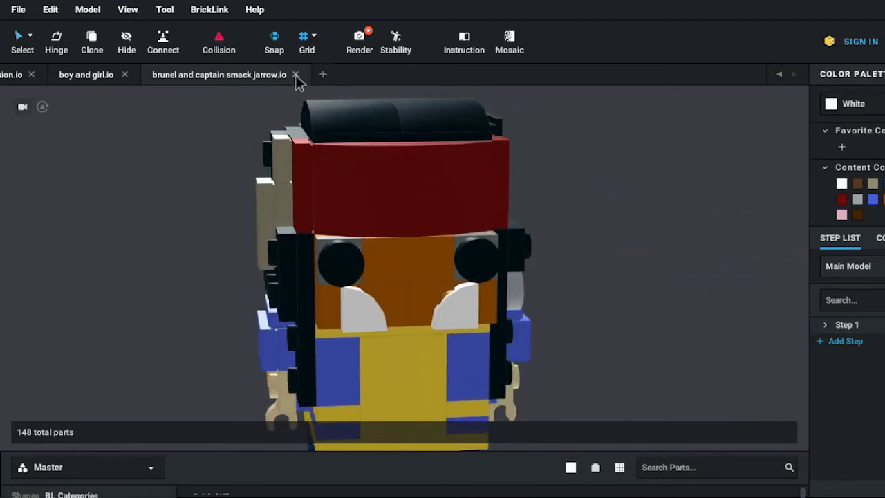
Step: Close the Brunel and Captain Smack Jarrow model, then view the boy and girl figures in profile and from the front
click(296, 74)
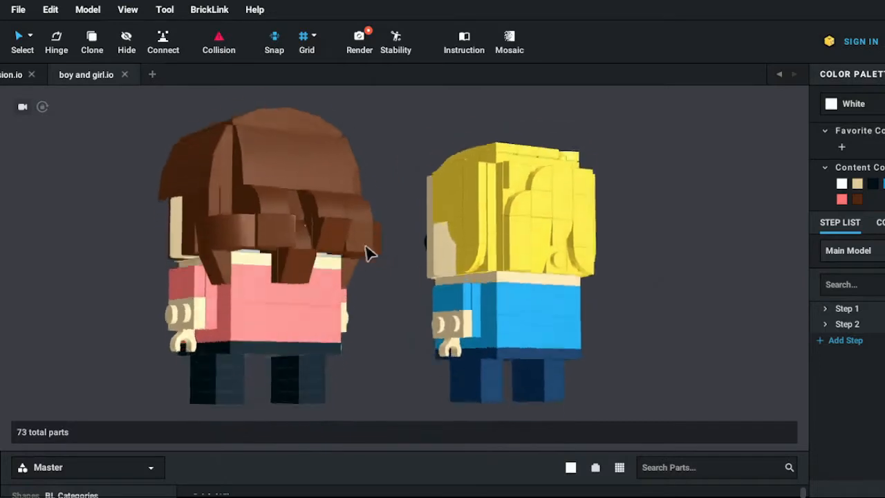
drag(371, 252, 514, 315)
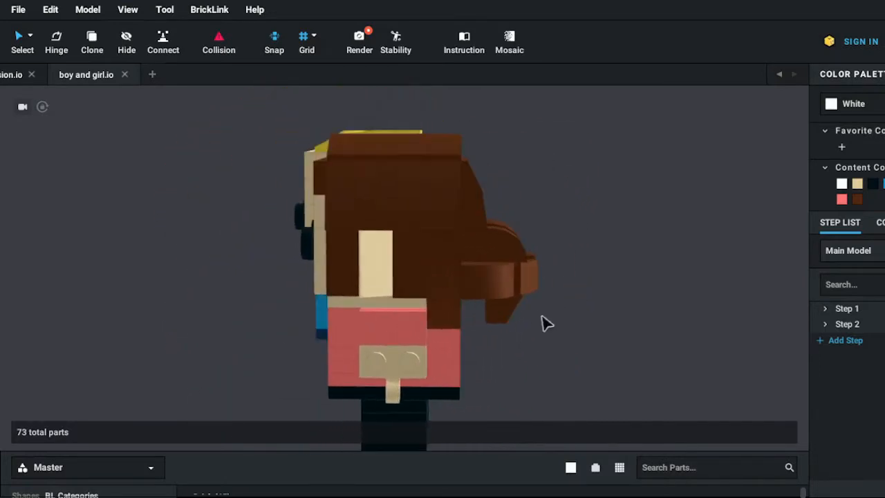
drag(546, 324, 467, 315)
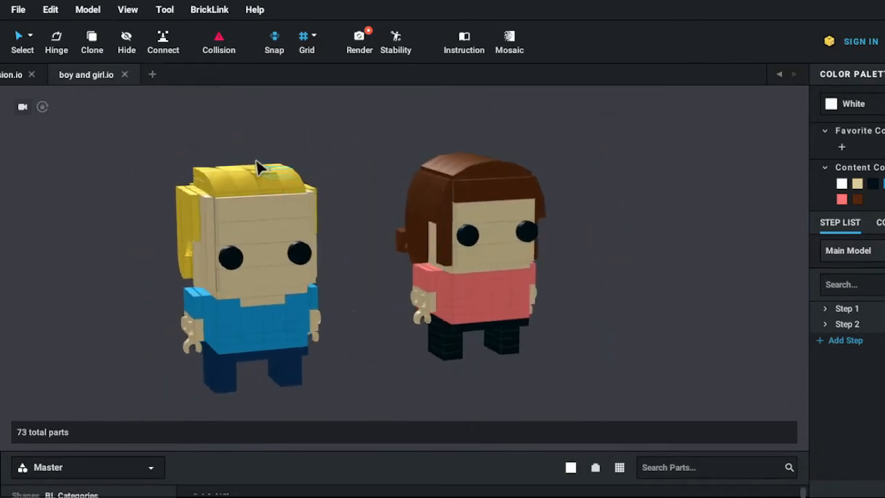
mouse_move(132, 83)
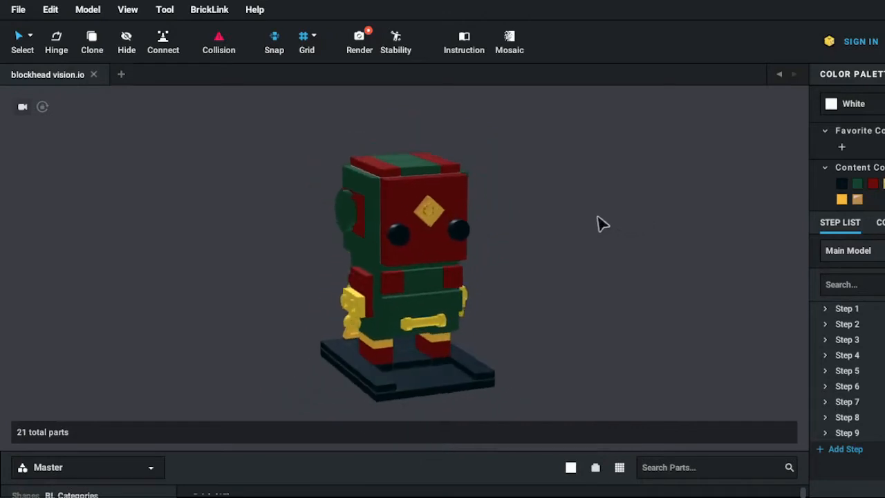
drag(603, 224, 479, 224)
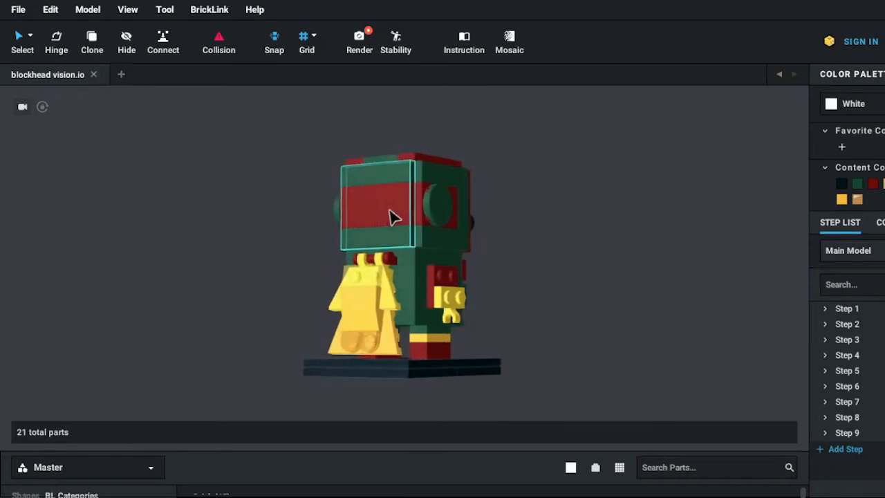
drag(394, 219, 439, 246)
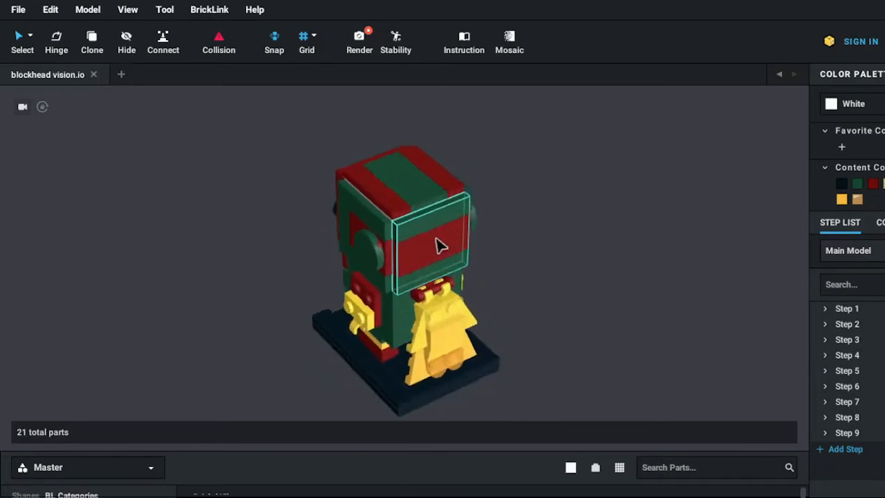
drag(440, 242, 559, 228)
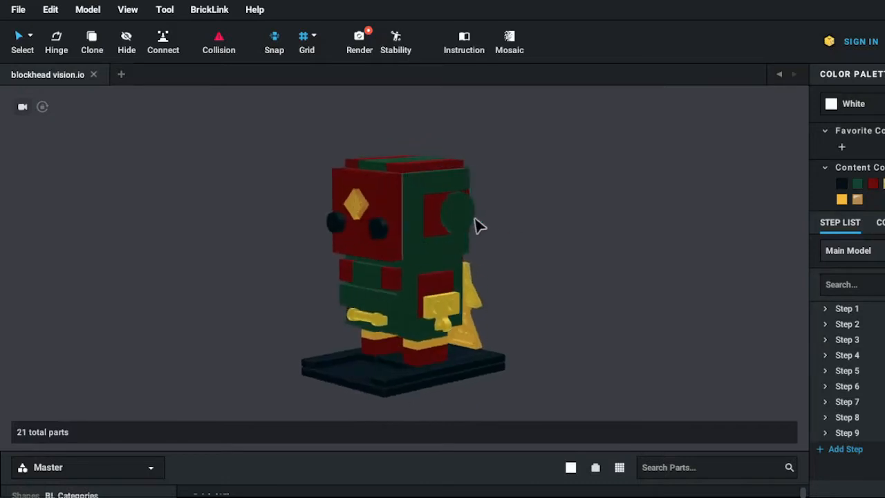
drag(481, 226, 538, 362)
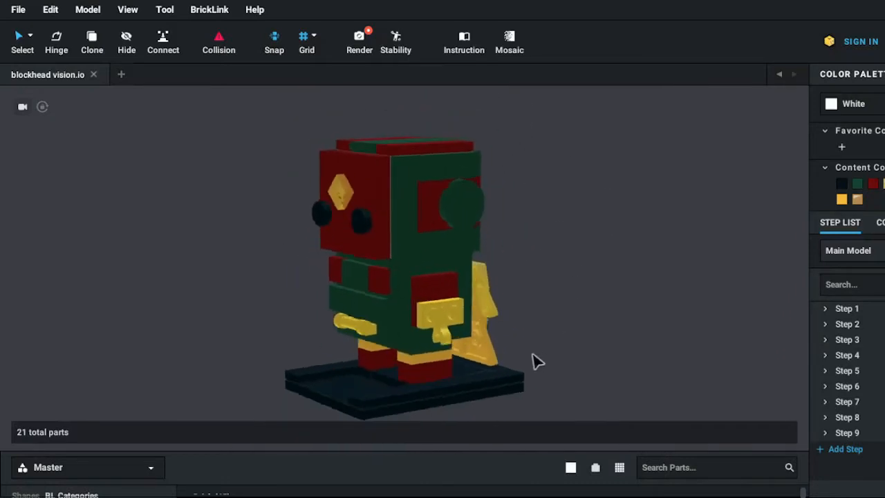
drag(538, 359, 649, 368)
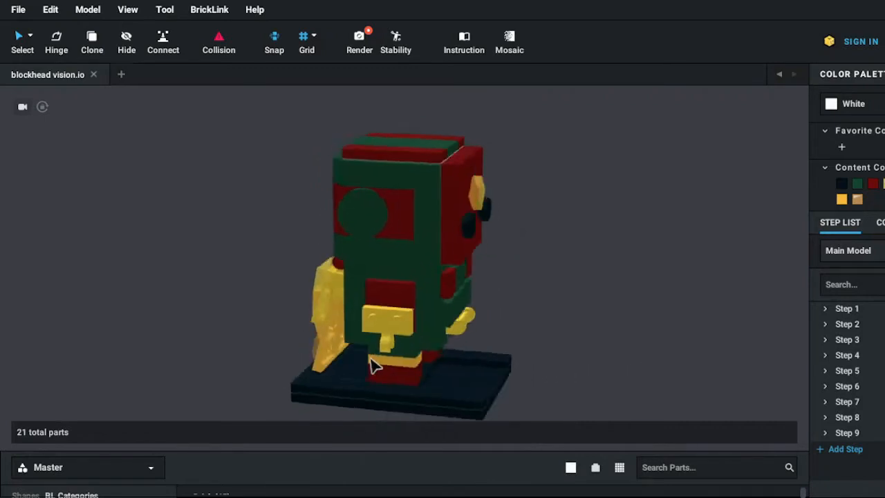
drag(374, 367, 210, 362)
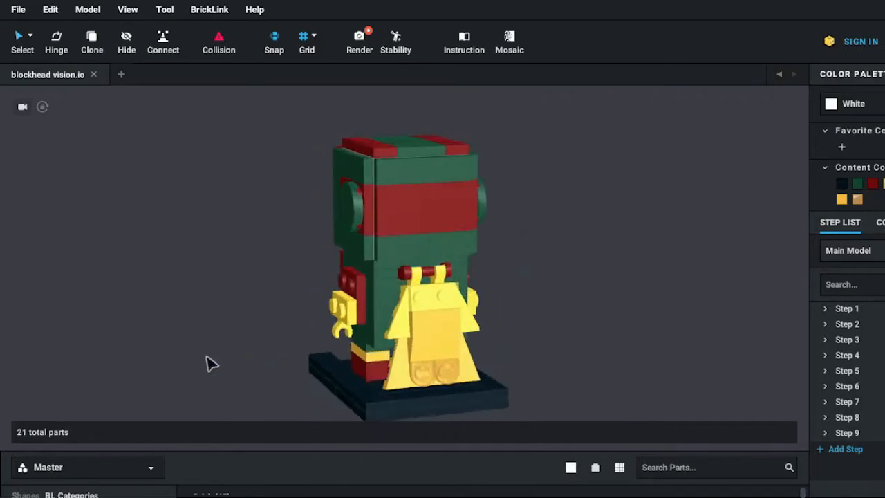
drag(210, 362, 122, 345)
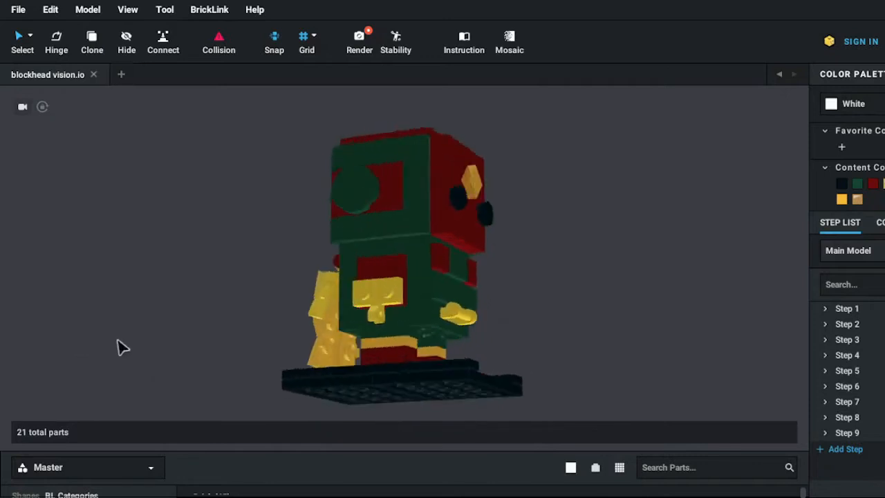
drag(125, 346, 352, 362)
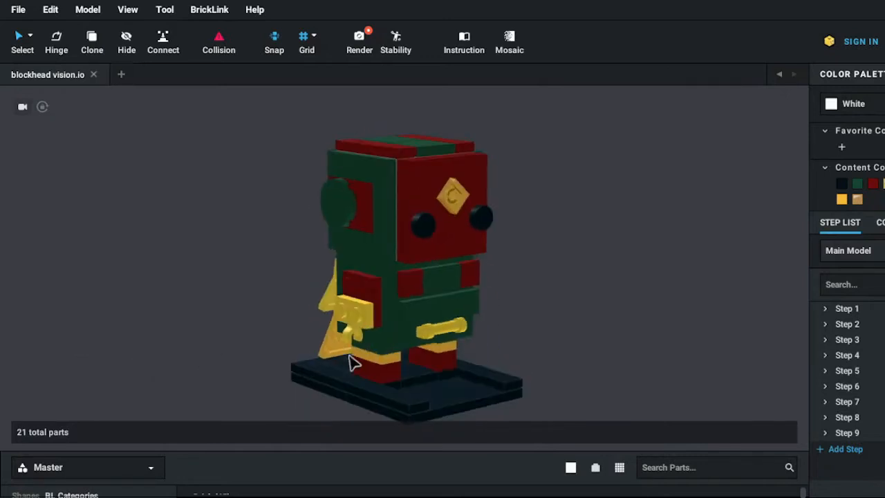
drag(353, 362, 588, 332)
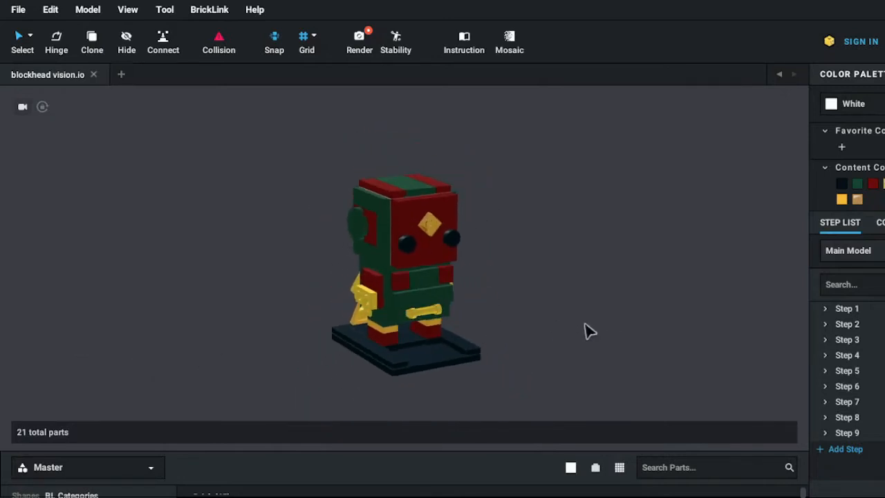
mouse_move(694, 146)
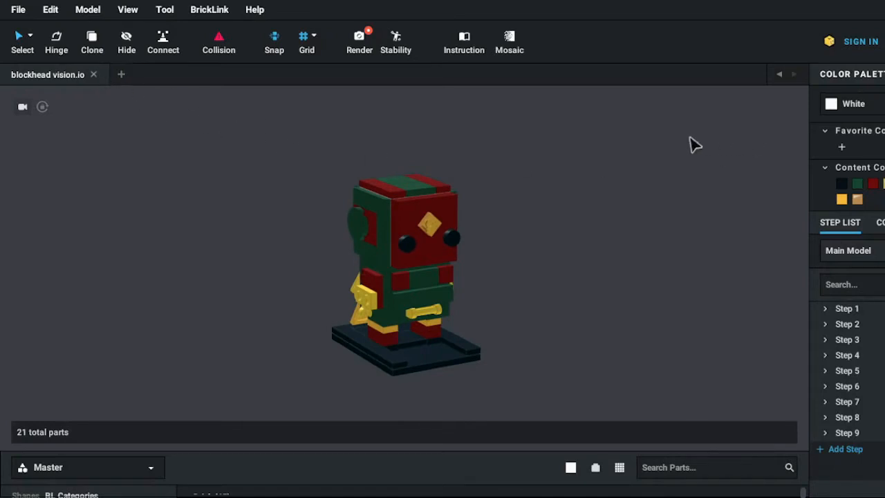
mouse_move(96, 78)
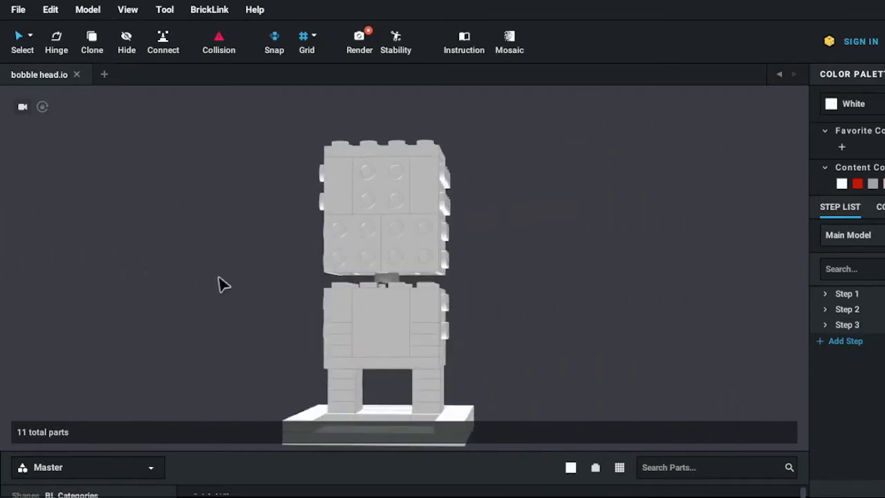
Step: Orbit the white bobble head figure round to its back and further around
drag(224, 284, 376, 290)
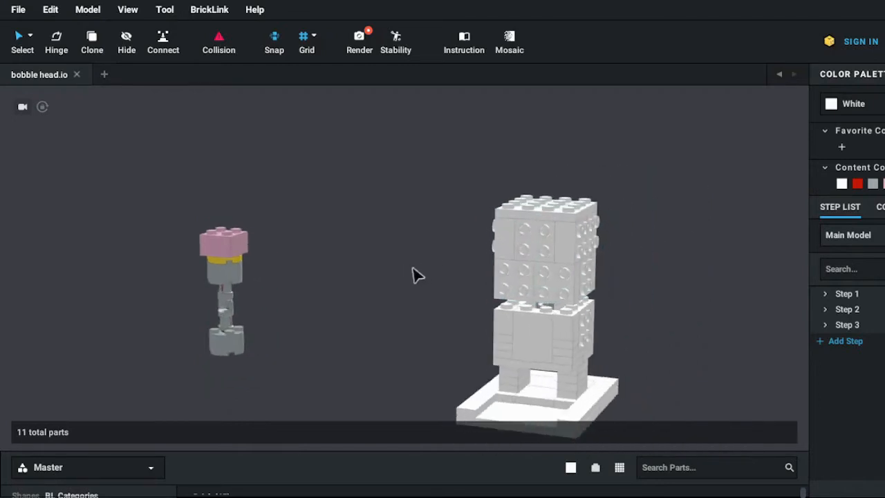
drag(415, 277, 376, 284)
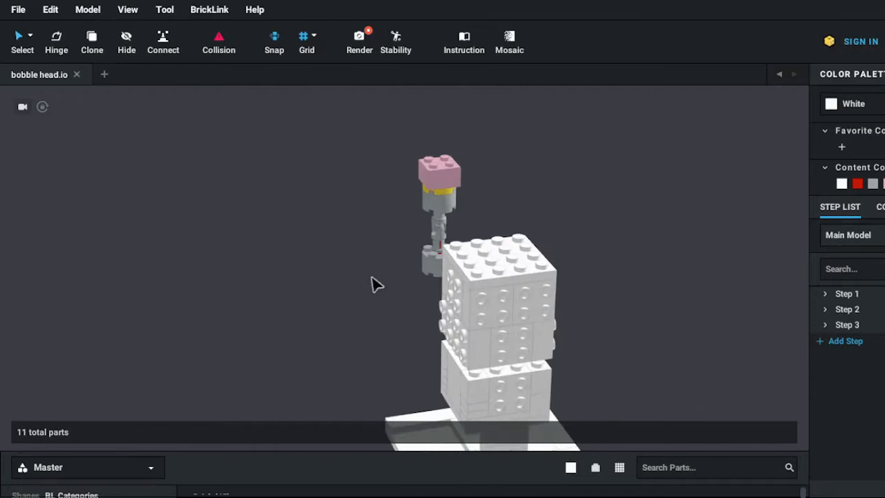
drag(376, 283, 154, 276)
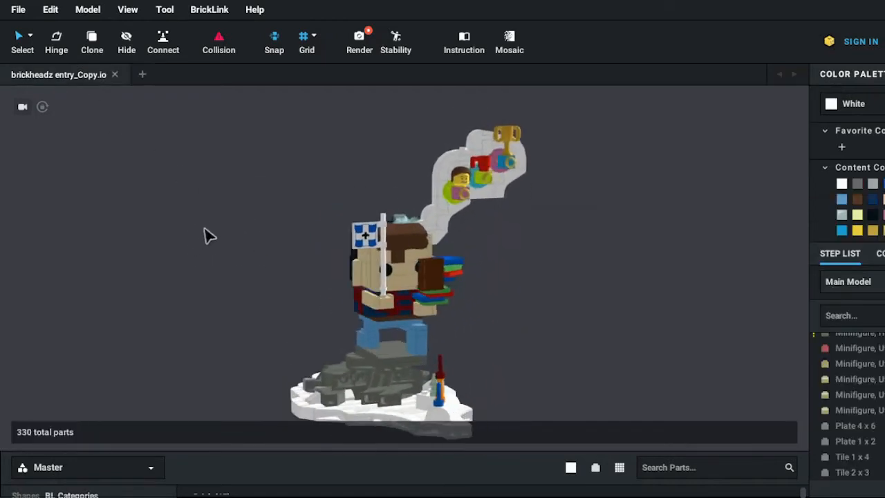
Step: Move in on the climber's rocky base, view the model side-on, and return to the full view with the cloud
drag(211, 235, 103, 240)
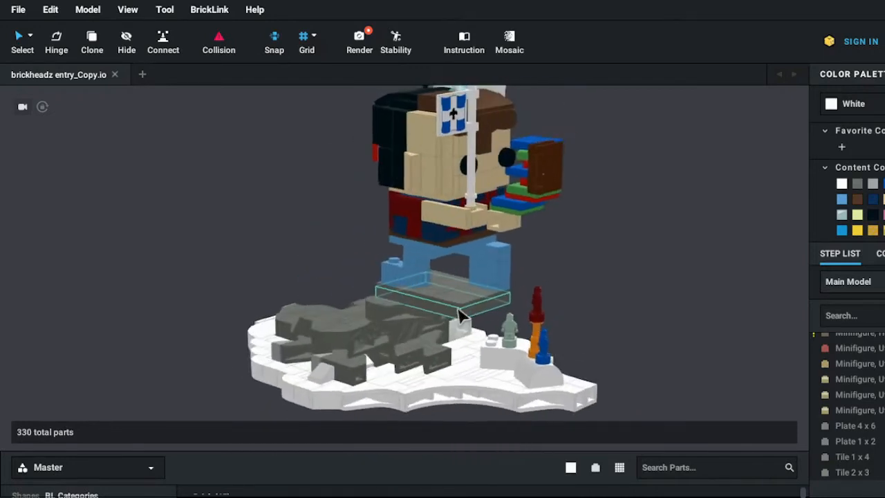
drag(463, 311, 408, 311)
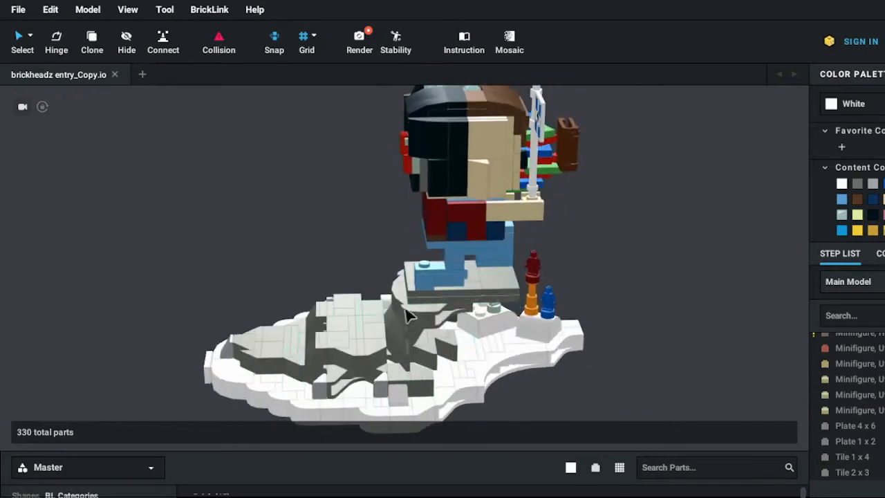
drag(408, 316, 273, 407)
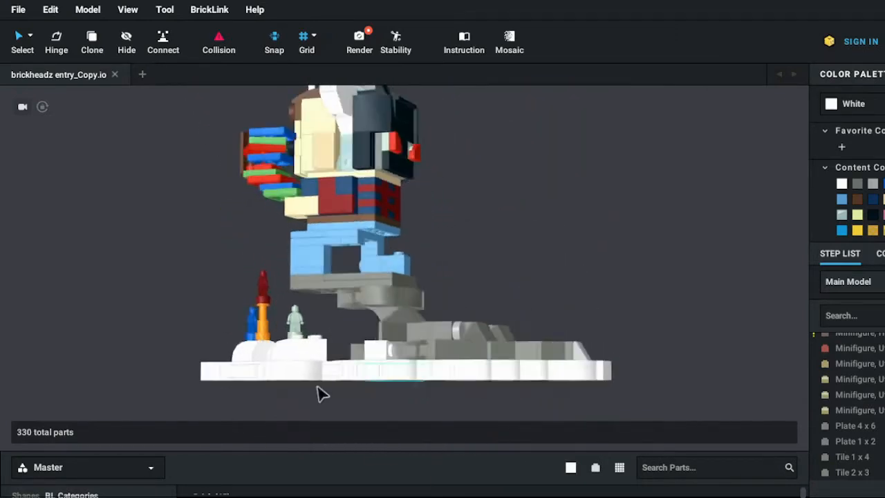
drag(323, 394, 426, 408)
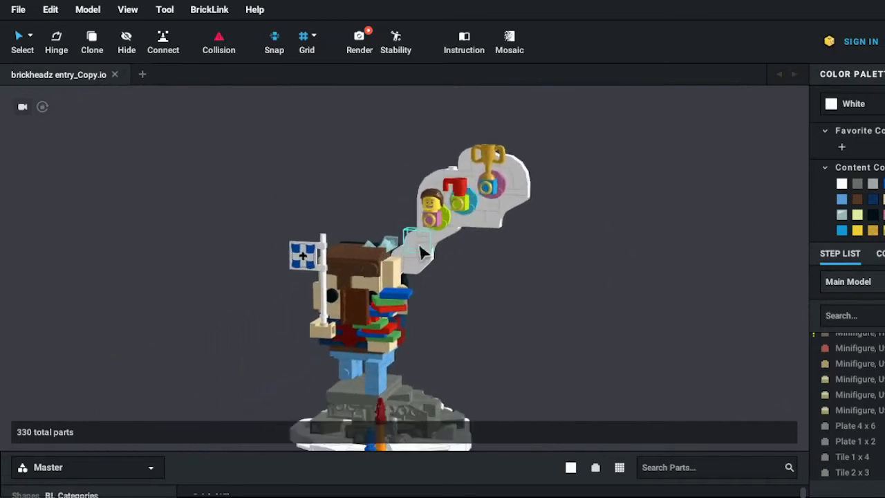
Step: Inspect the climber's torso, flag, stacked colourful plates, blue legs and back up close, then zoom out
drag(422, 251, 500, 274)
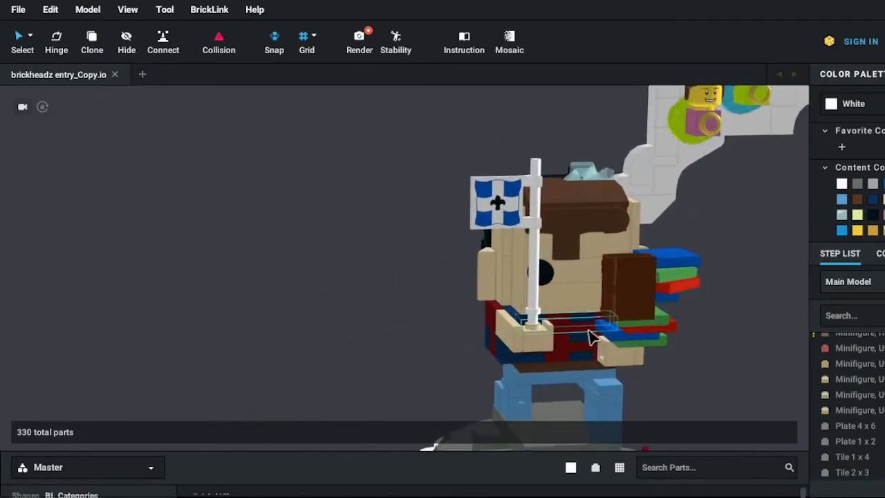
drag(592, 336, 512, 302)
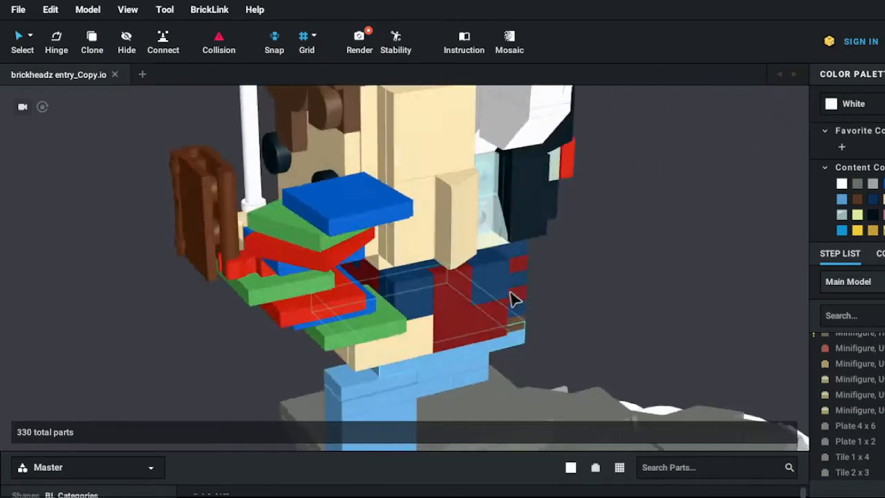
drag(511, 301, 553, 277)
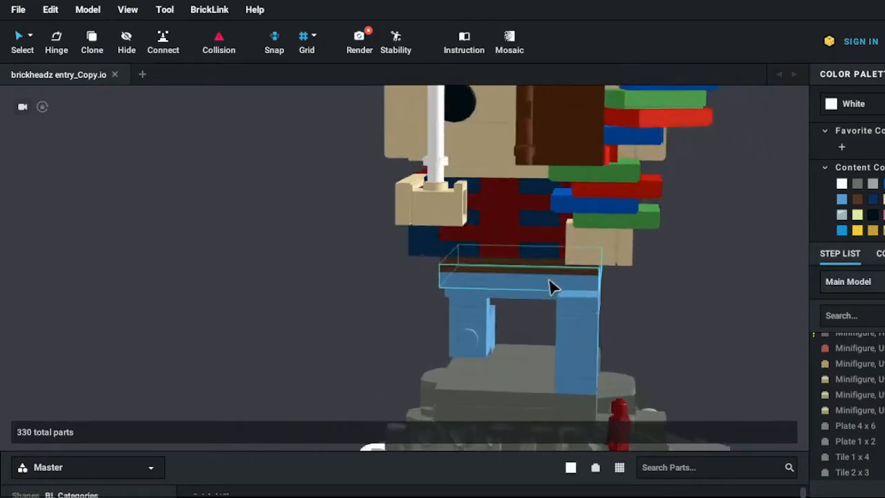
drag(553, 286, 398, 325)
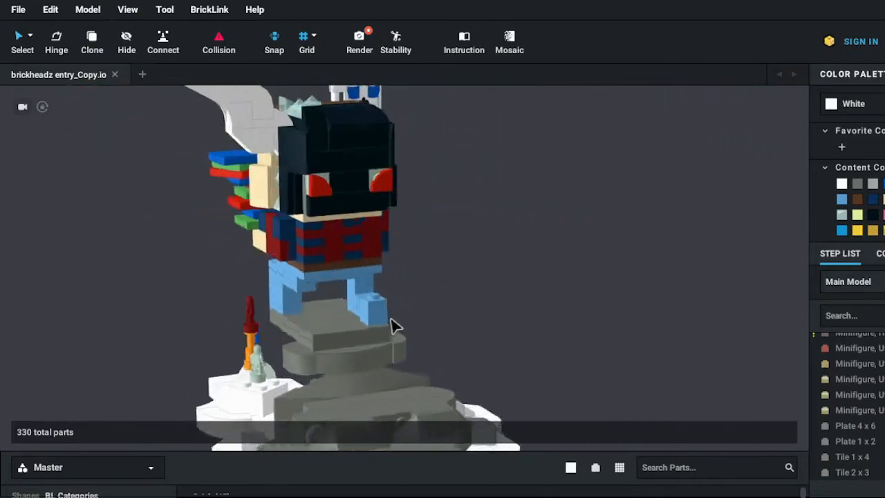
drag(394, 326, 518, 332)
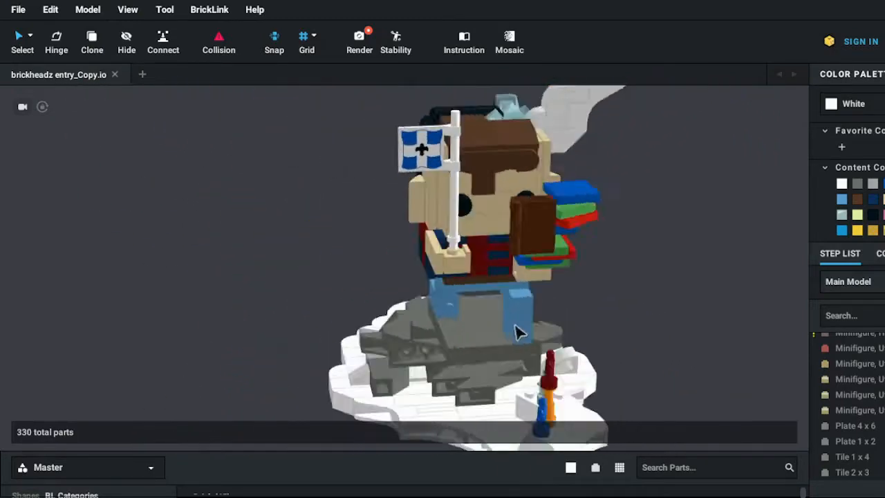
drag(518, 332, 542, 291)
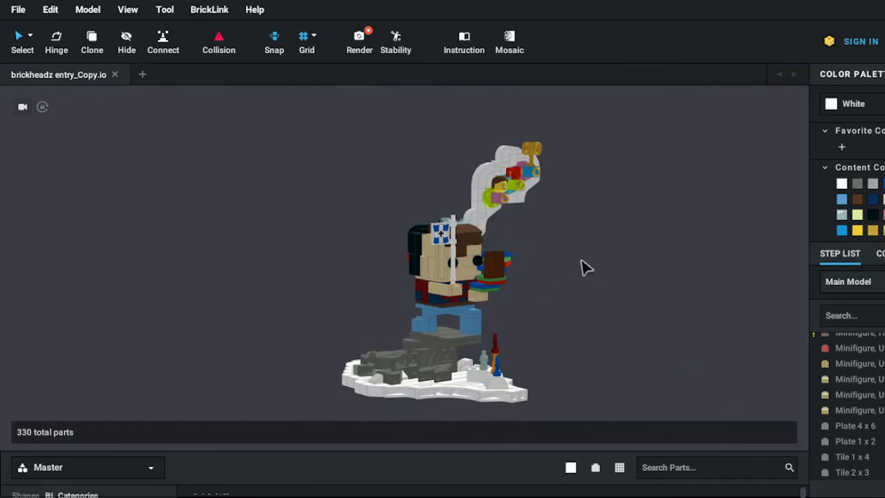
mouse_move(611, 280)
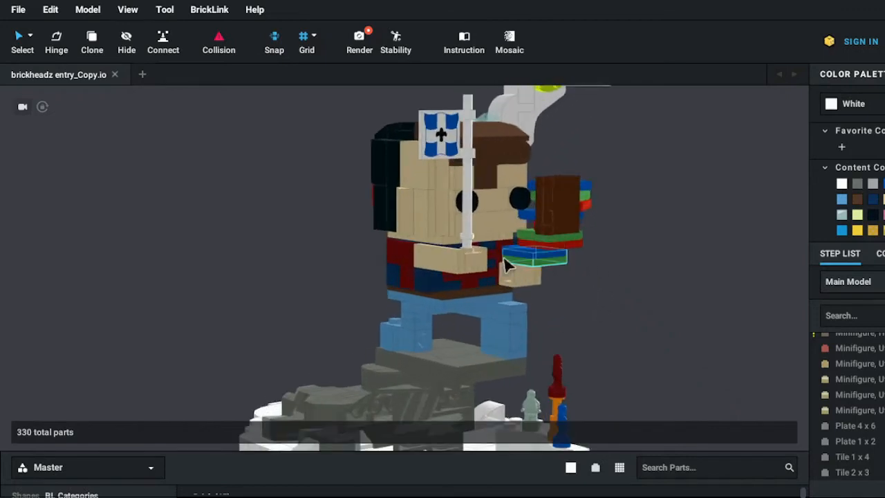
drag(504, 266, 227, 282)
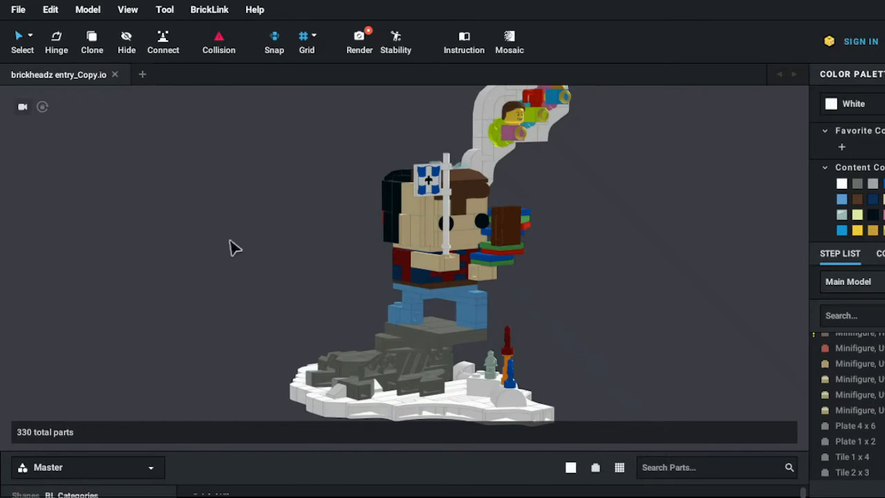
mouse_move(229, 213)
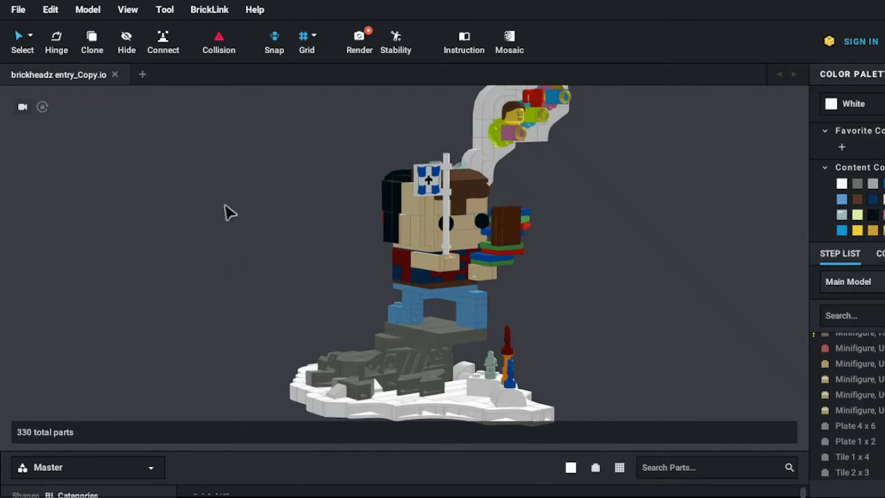
mouse_move(136, 159)
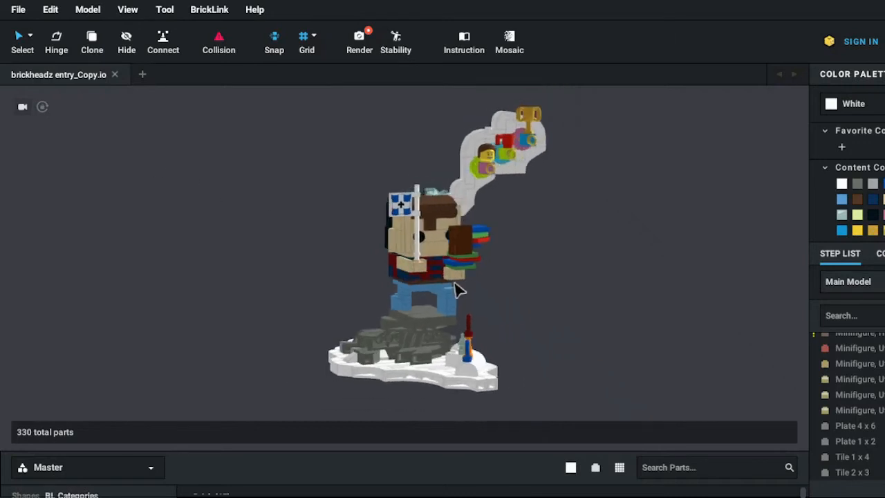
drag(459, 290, 495, 297)
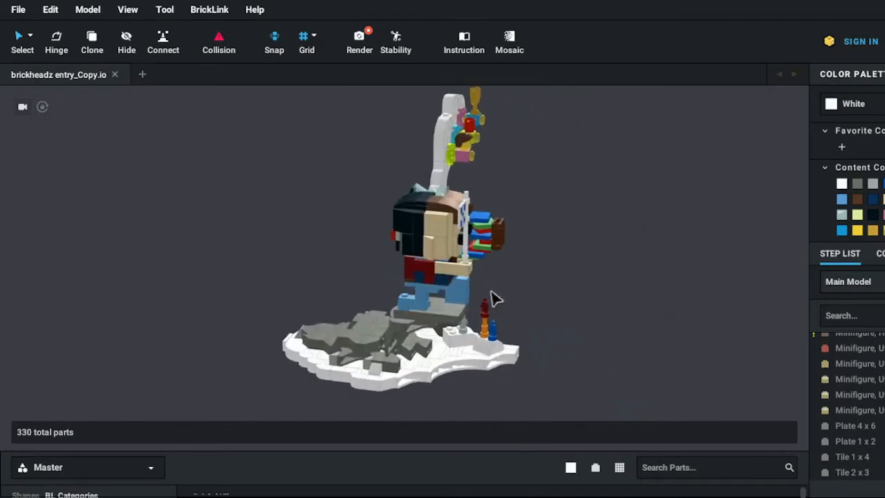